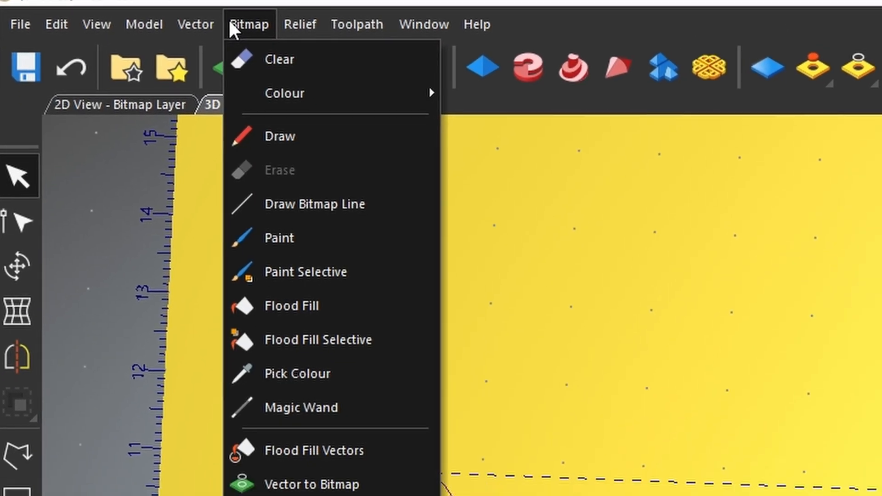
pyautogui.moveTo(307, 433)
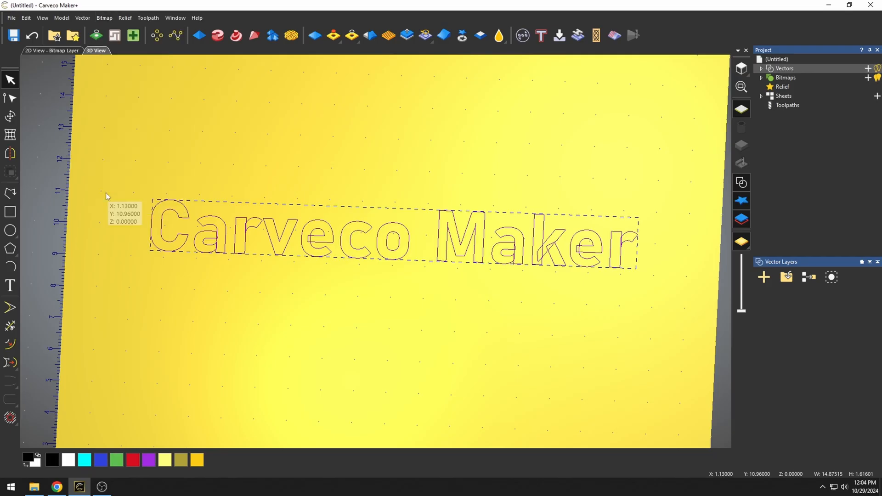
pyautogui.moveTo(309, 235)
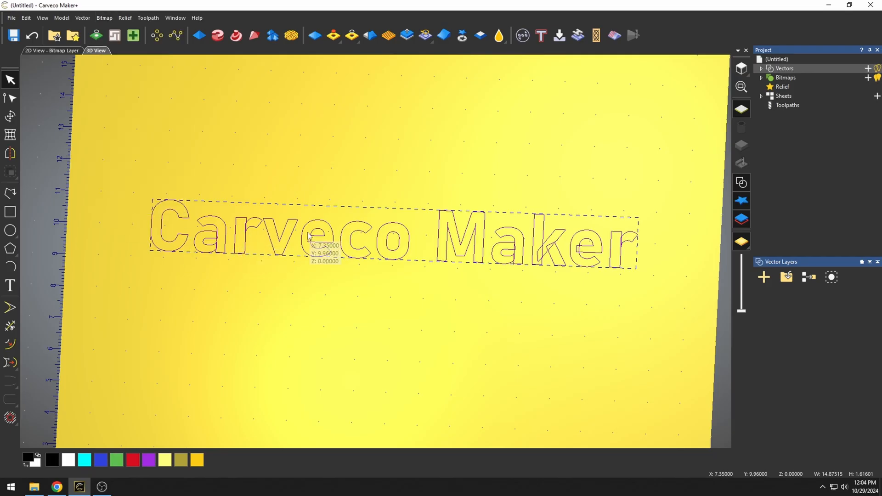
pyautogui.moveTo(50, 55)
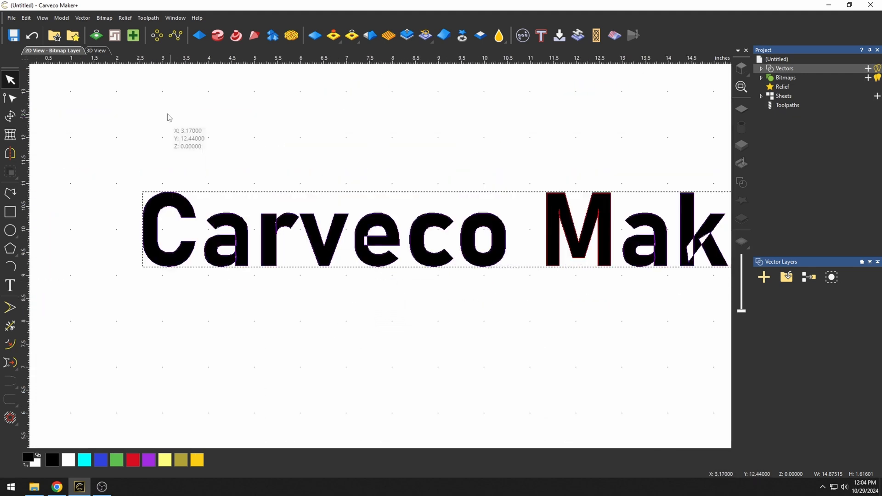
# Step: Return to the 3D View with the old lettering vectors deleted
pyautogui.click(96, 51)
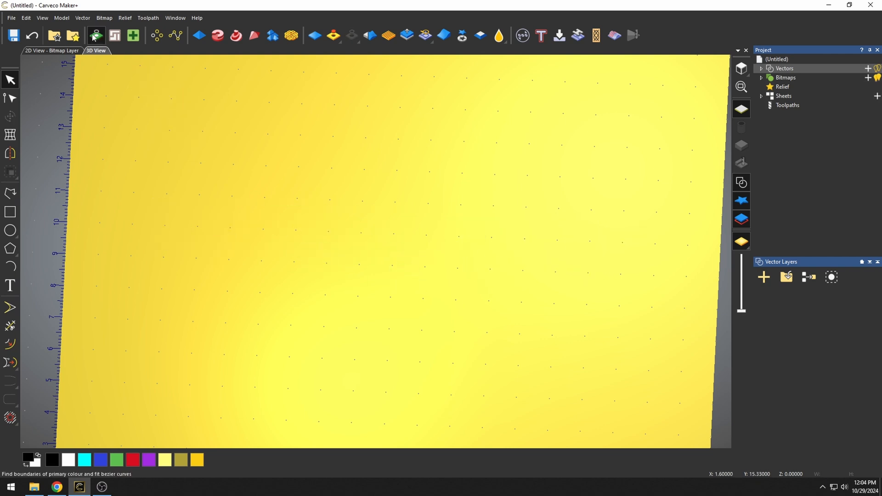
# Step: Trace the black Carveco Maker lettering into vectors and identify vector intersections with Vector Doctor
pyautogui.click(95, 35)
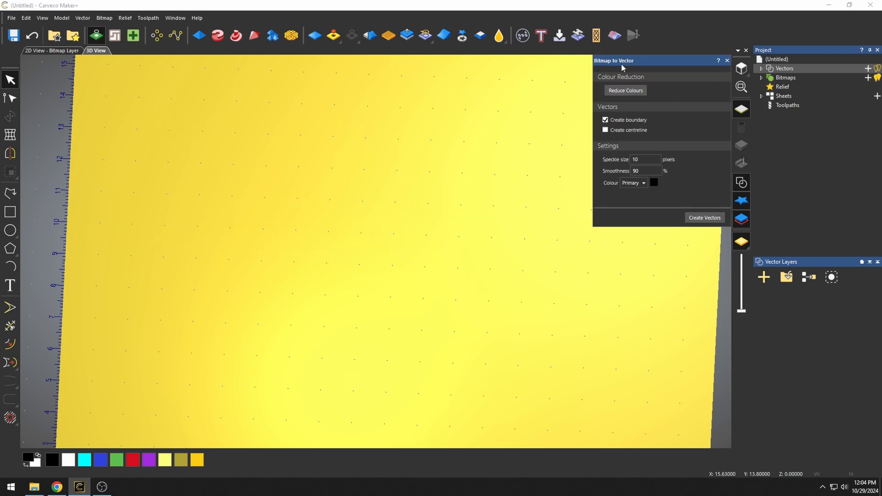
pyautogui.click(704, 217)
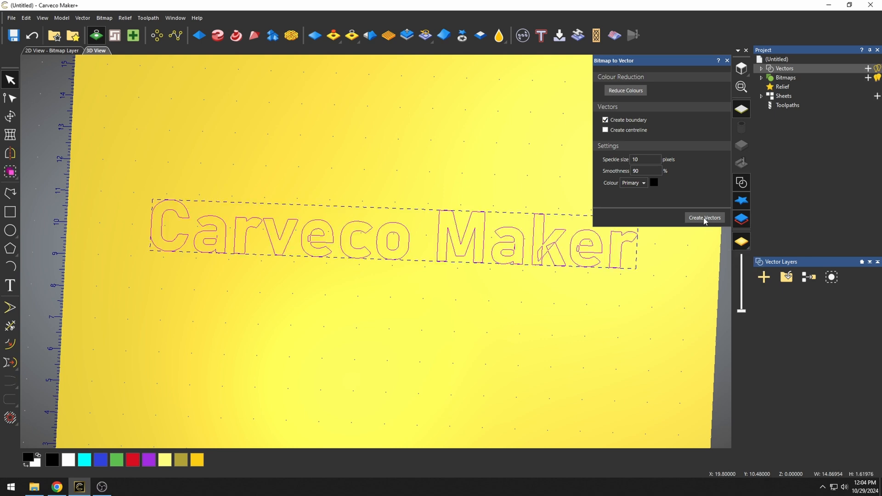
pyautogui.moveTo(651, 186)
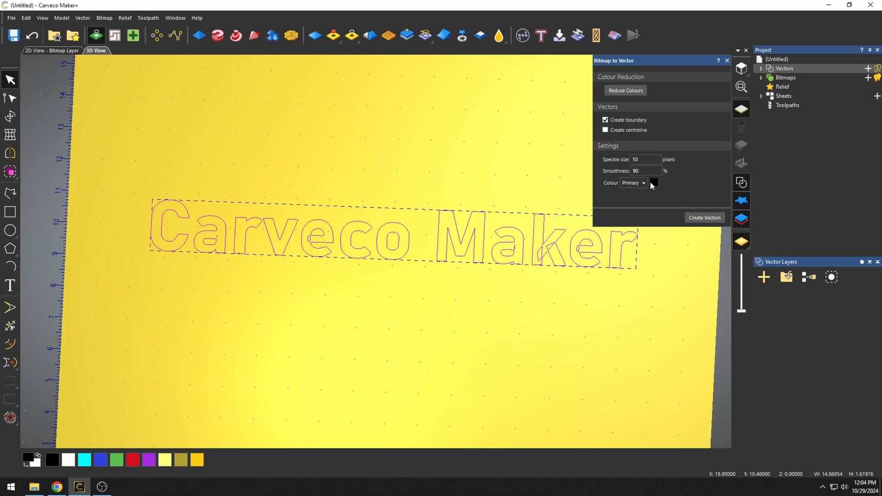
pyautogui.moveTo(582, 246)
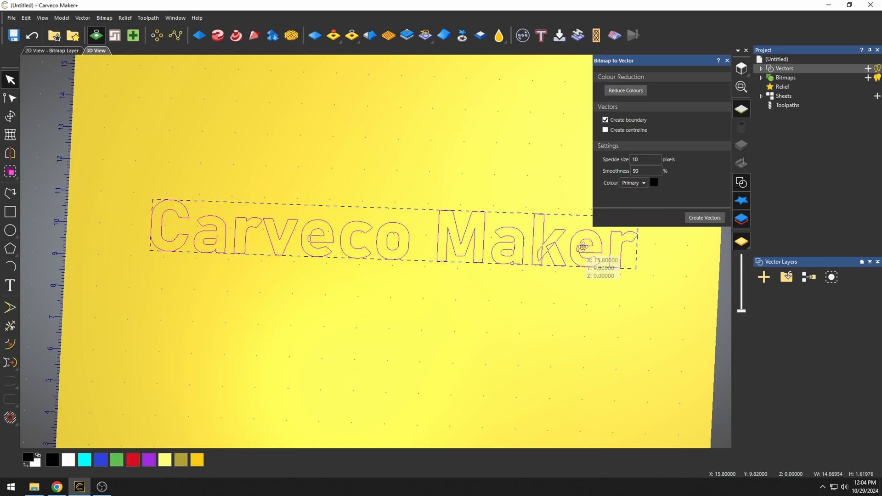
pyautogui.moveTo(275, 268)
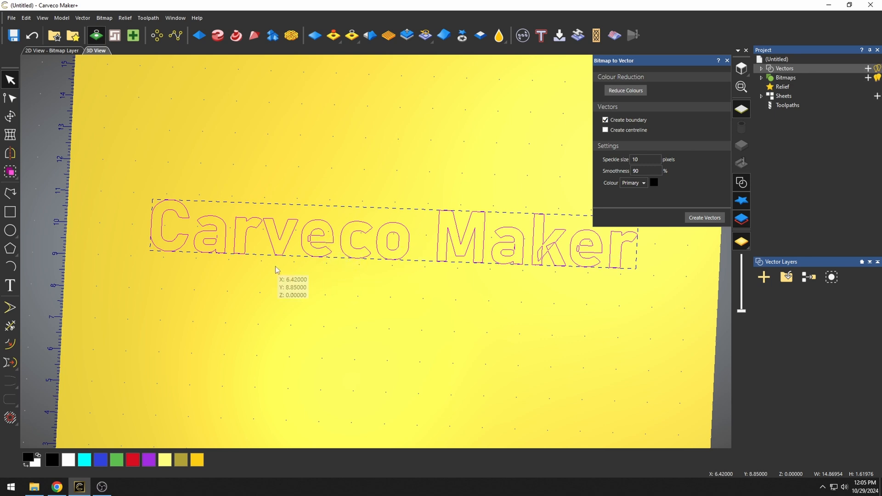
pyautogui.scroll(3)
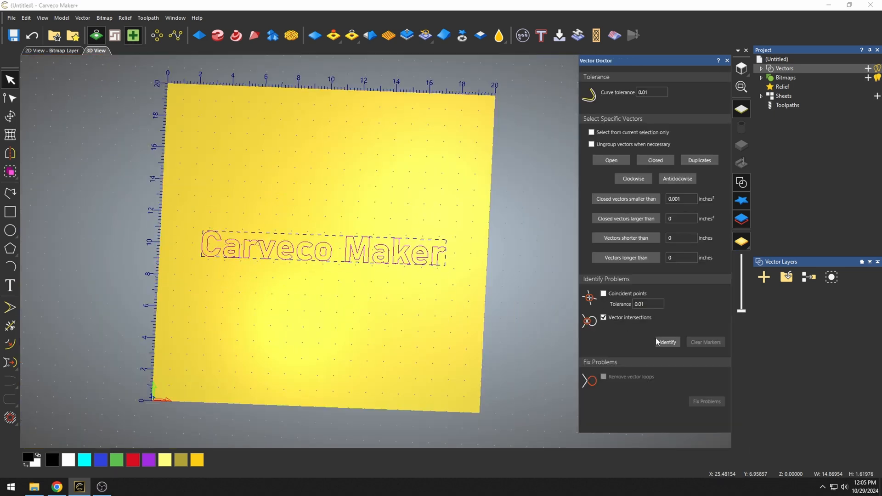
pyautogui.click(52, 50)
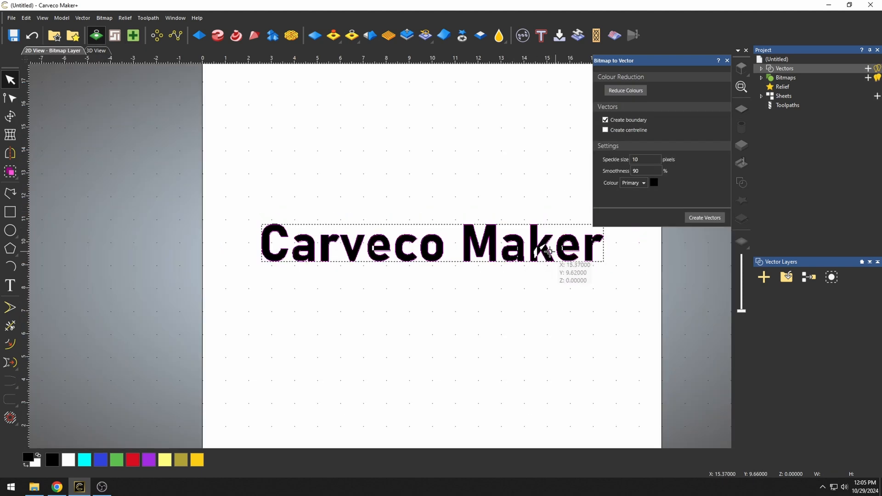
pyautogui.moveTo(537, 251)
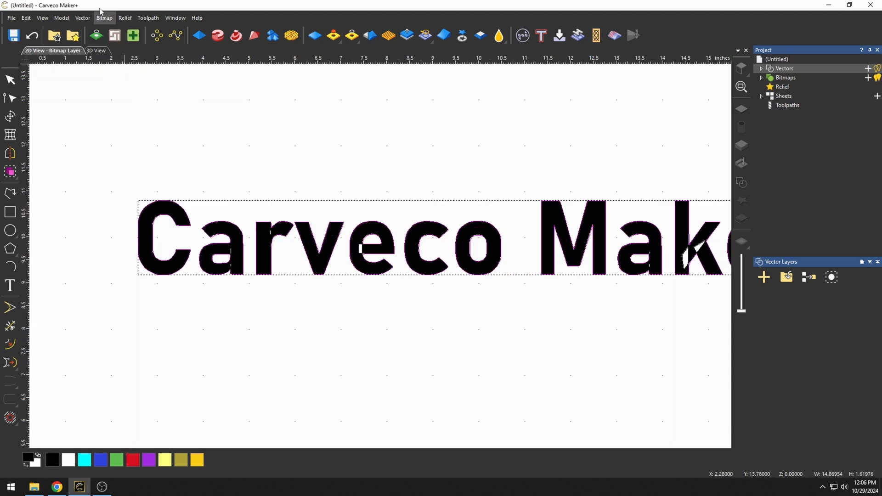
# Step: Open the Bitmap menu to use Flood Fill with black as primary colour
pyautogui.click(104, 18)
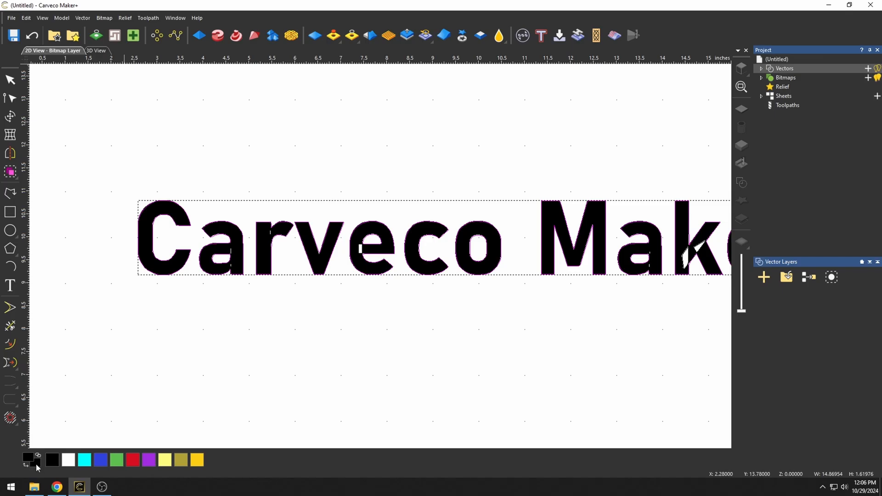
pyautogui.moveTo(115, 35)
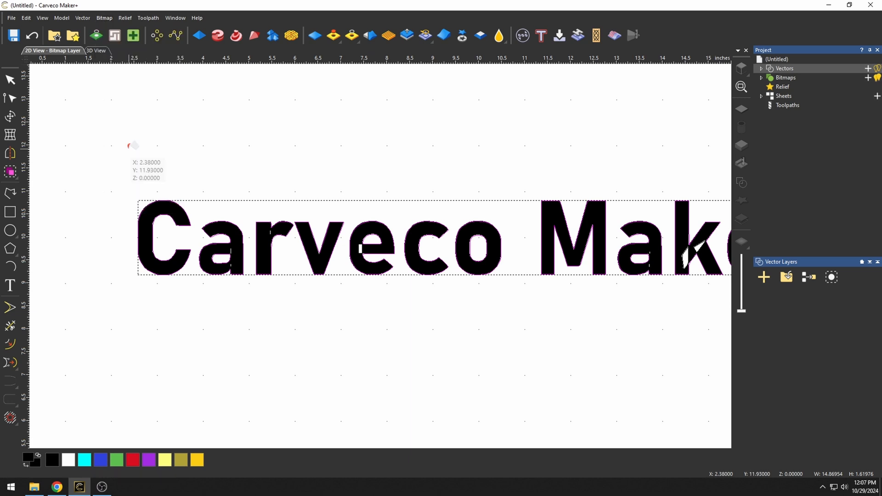
# Step: Flood fill the white gaps in the k and r with black, then reopen Bitmap to Vector
pyautogui.scroll(3)
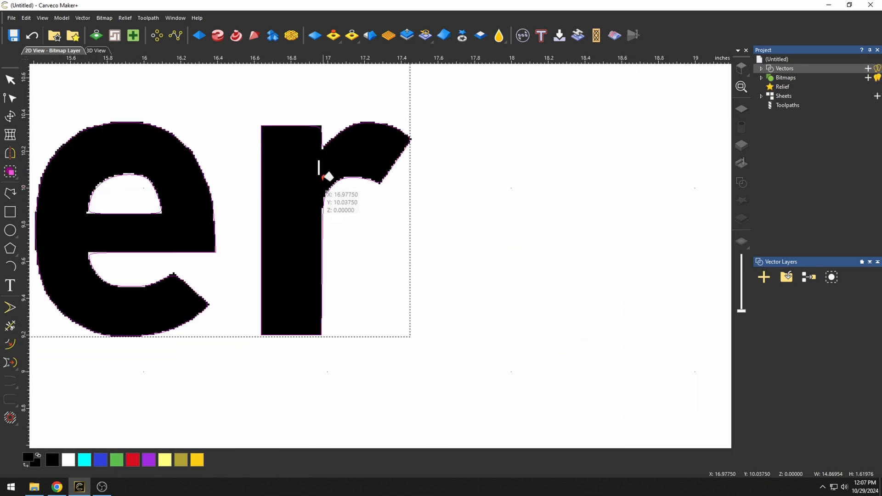
pyautogui.scroll(-3)
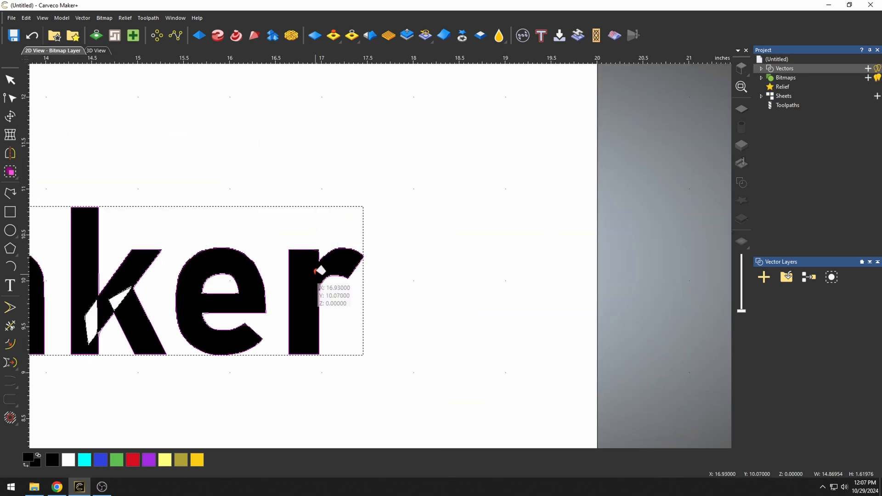
pyautogui.scroll(3)
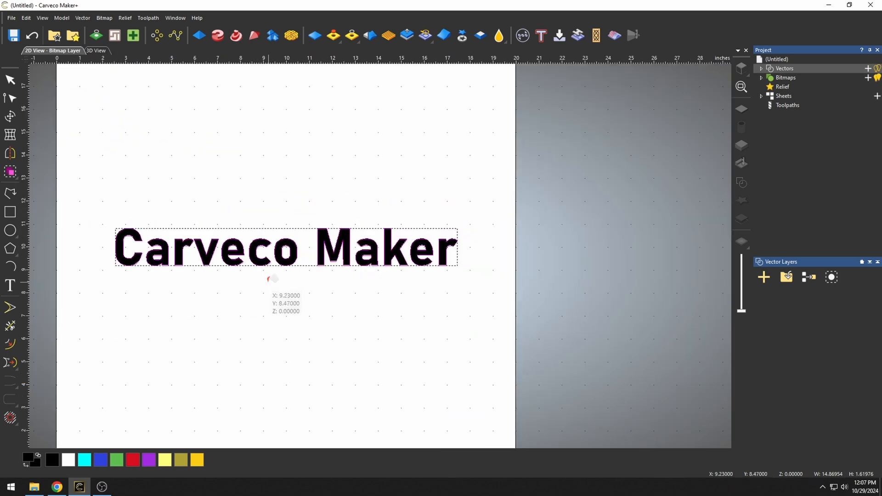
pyautogui.click(133, 35)
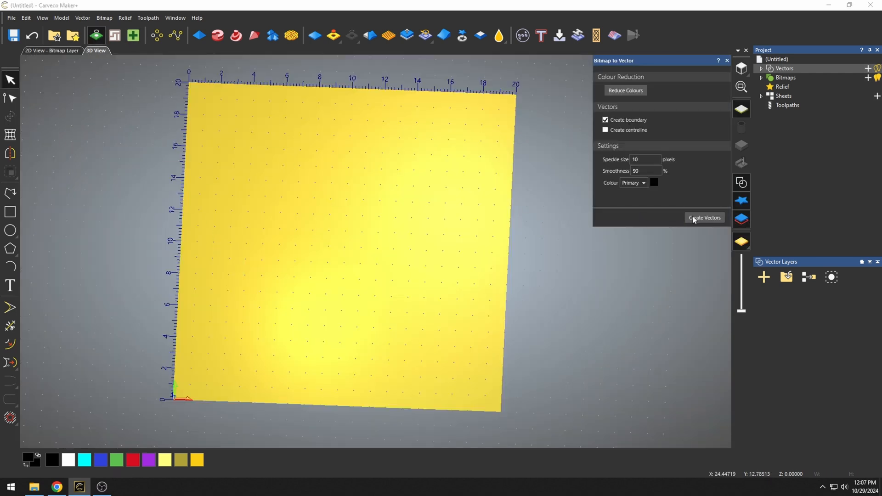
# Step: Create new Carveco Maker outline vectors from the filled lettering bitmap
pyautogui.click(704, 218)
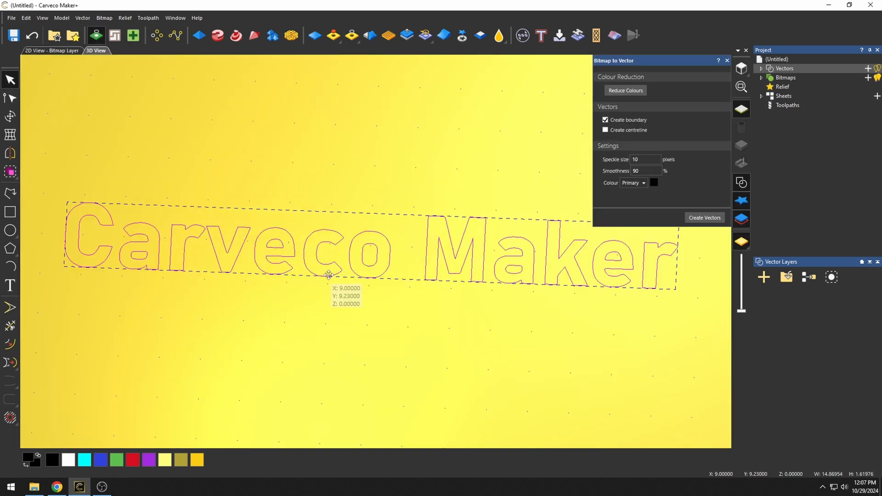